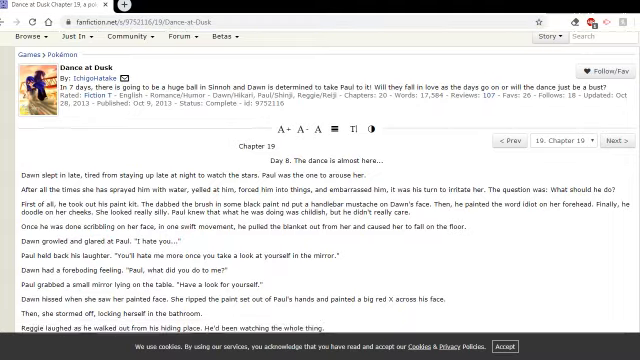
- Scroll past the story header so Chapter 19's opening passage fills the page
scroll("down", 3)
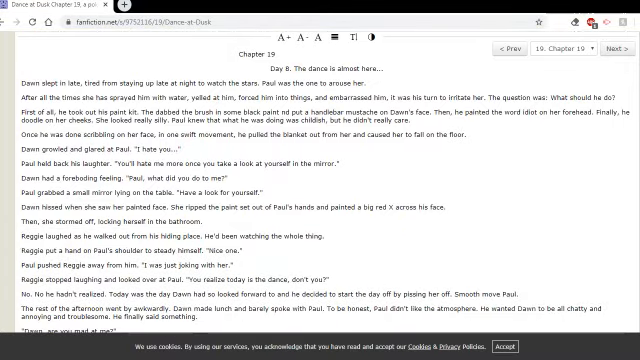
scroll("down", 3)
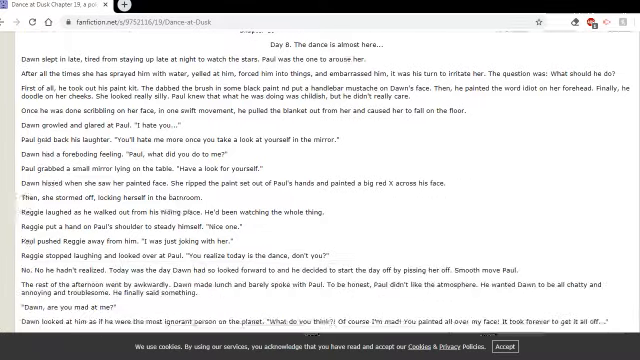
scroll("down", 3)
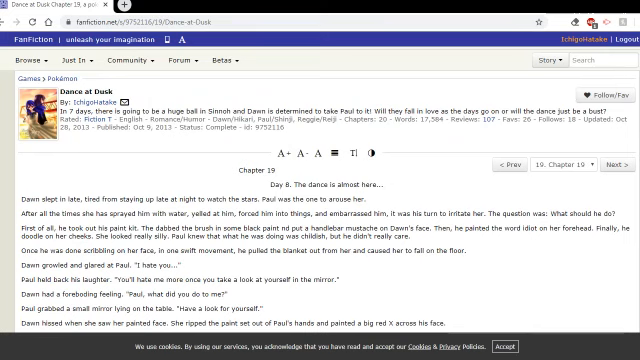
scroll("down", 3)
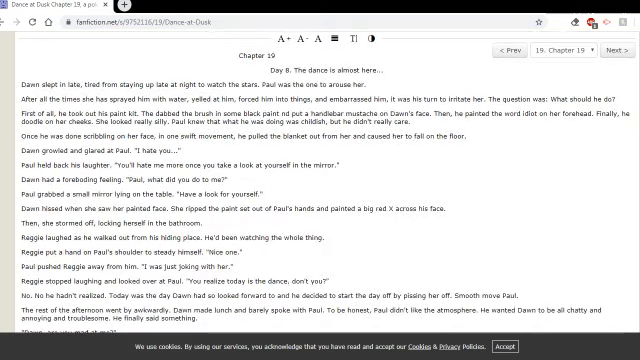
scroll("down", 3)
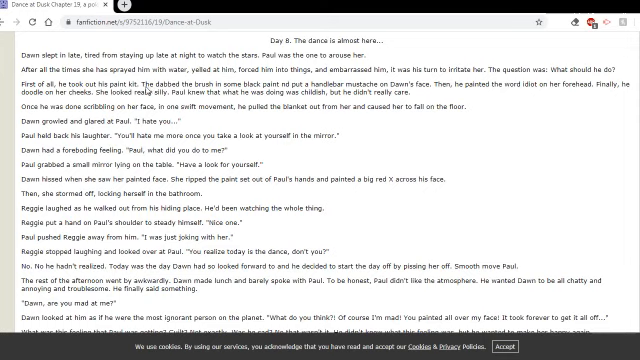
mouse_move(290, 96)
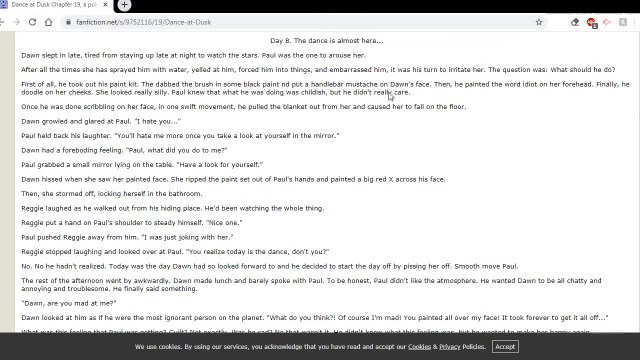
mouse_move(388, 92)
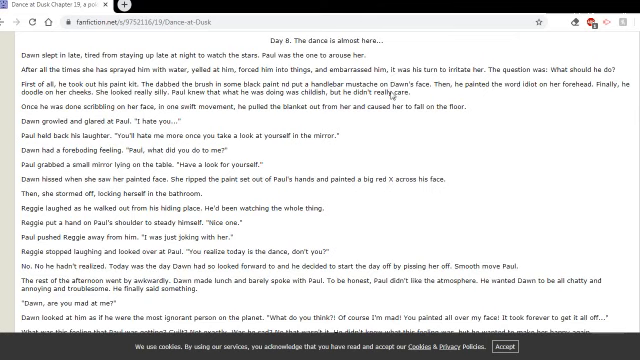
mouse_move(396, 96)
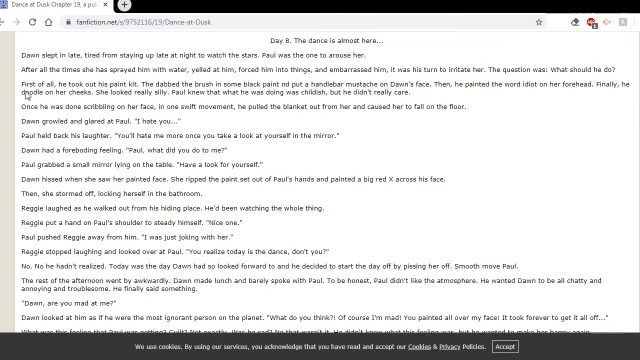
mouse_move(176, 104)
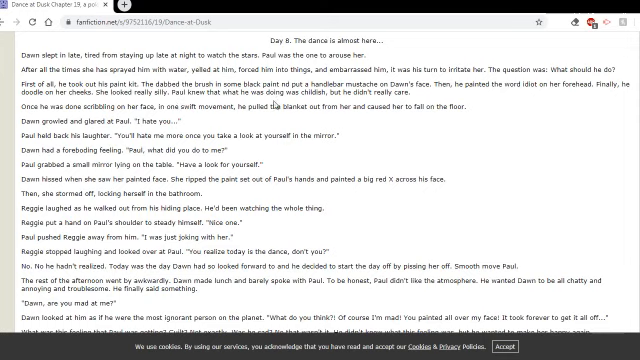
mouse_move(276, 104)
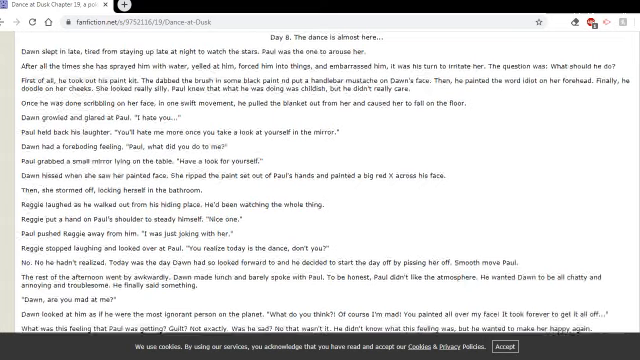
- Scroll through Paul and Dawn's night-before-the-dance scene up to Paul cleaning the mess
scroll("down", 3)
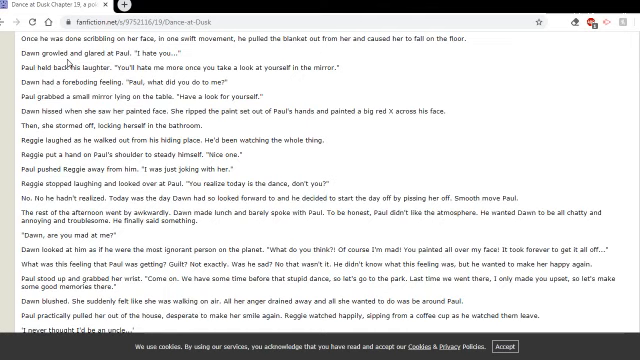
mouse_move(444, 124)
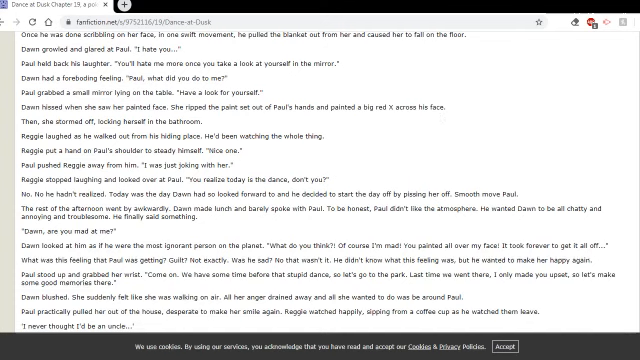
scroll("down", 3)
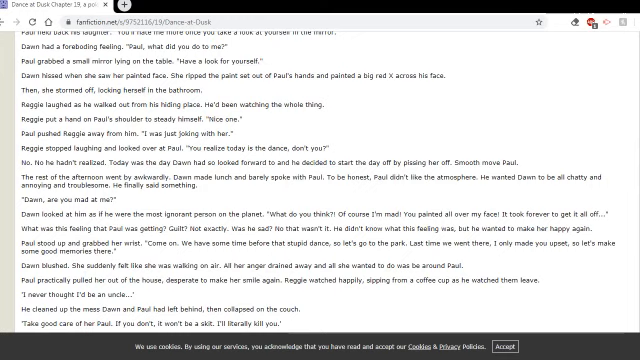
mouse_move(620, 160)
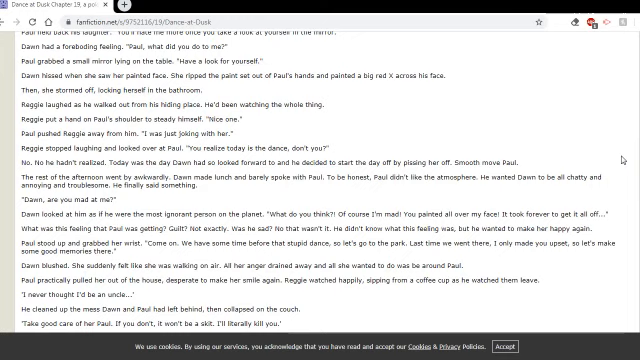
mouse_move(622, 158)
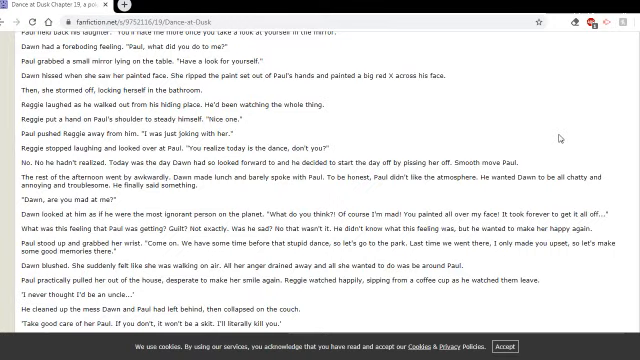
mouse_move(560, 136)
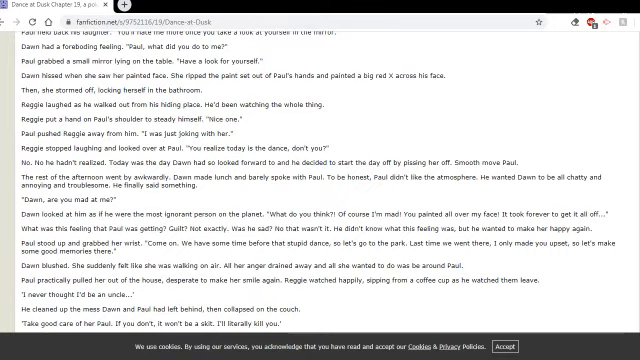
scroll("down", 3)
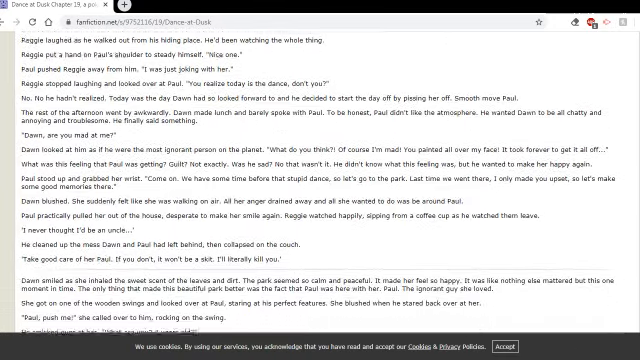
- Scroll through the park dancing scene up to Dawn hurrying home before the dance
scroll("down", 3)
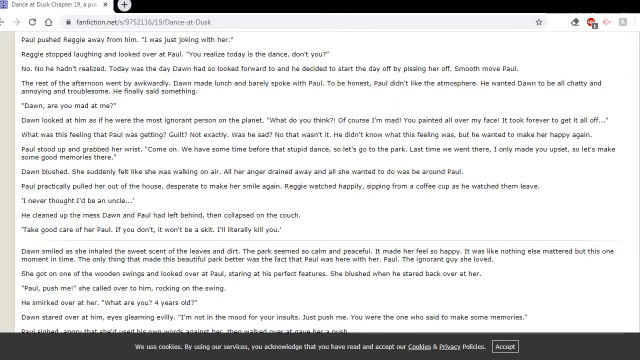
scroll("down", 3)
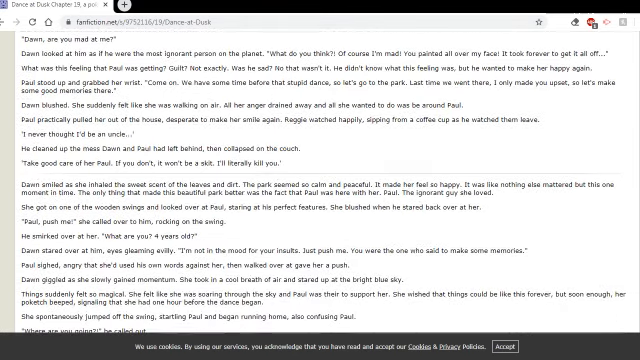
scroll("down", 3)
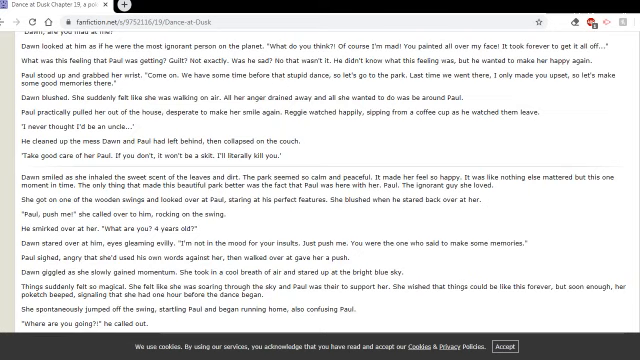
scroll("down", 3)
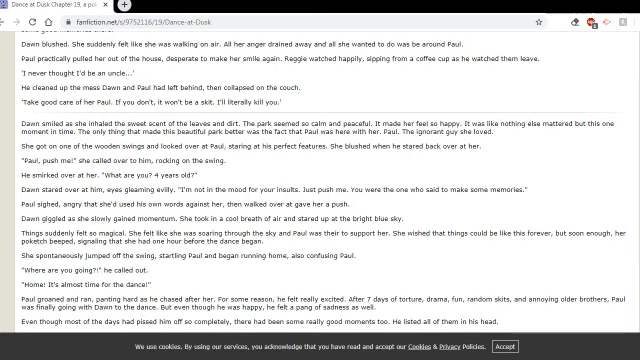
- Scroll through the closing poem and Paul's final lines to the review box
scroll("down", 3)
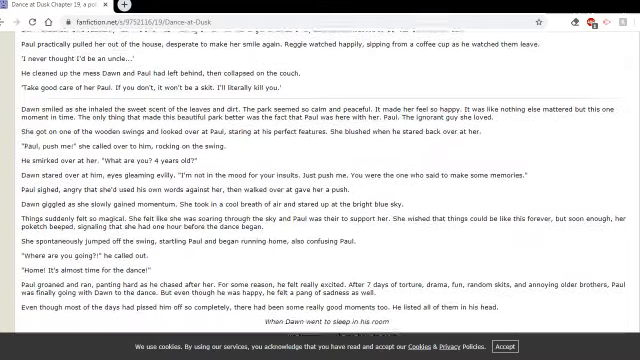
scroll("down", 3)
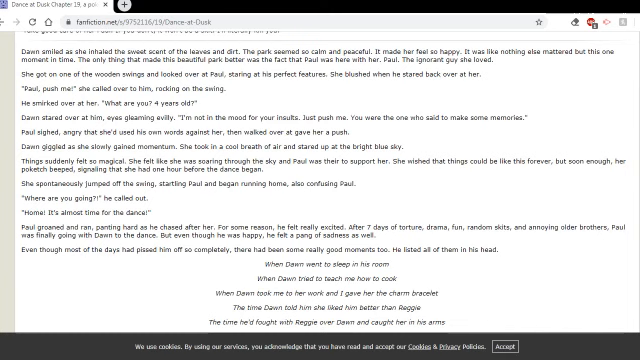
scroll("down", 3)
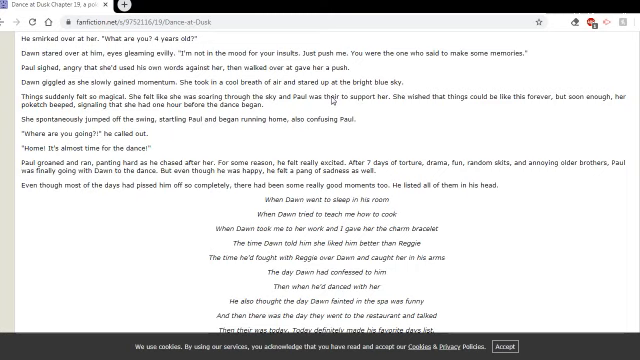
mouse_move(480, 168)
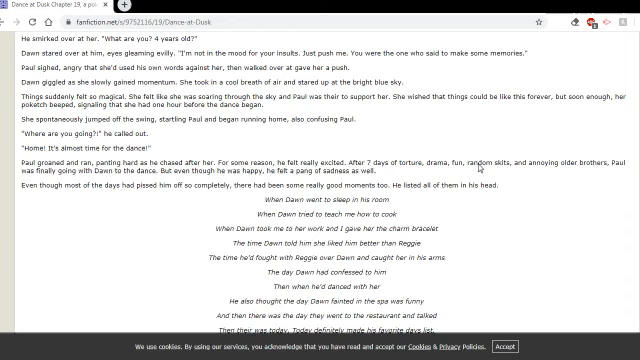
mouse_move(484, 172)
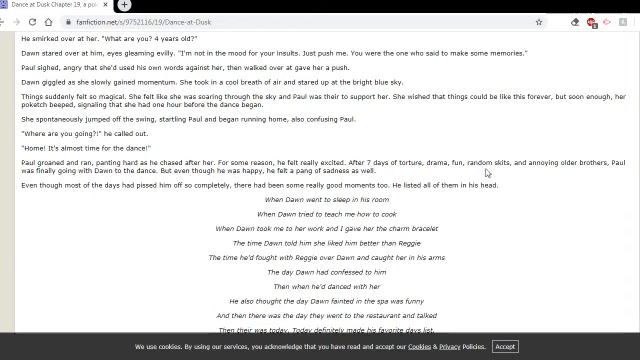
scroll("down", 3)
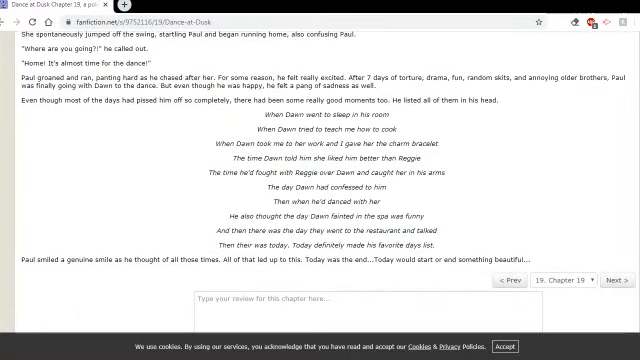
- Scroll the finished chapter page to navigate away from the chapter's end
scroll("down", 3)
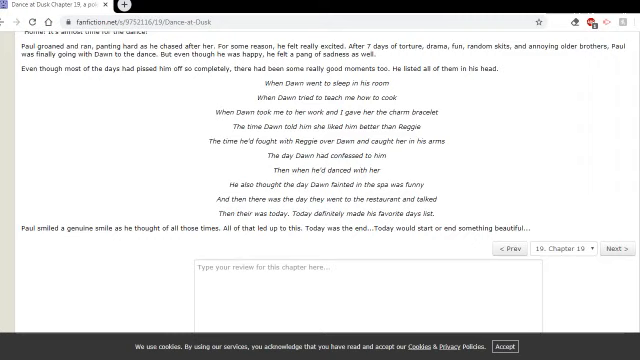
mouse_move(364, 92)
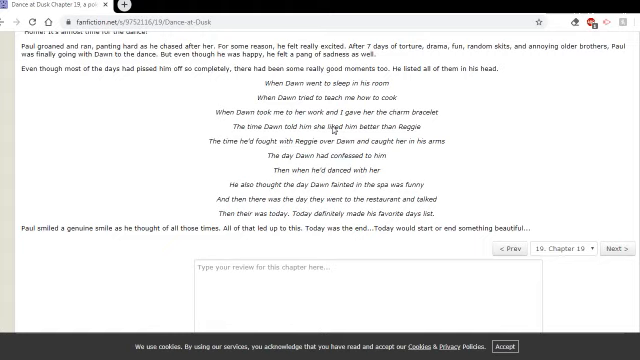
mouse_move(424, 148)
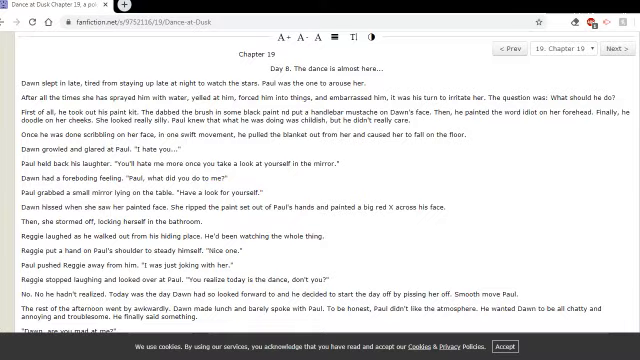
scroll("down", 3)
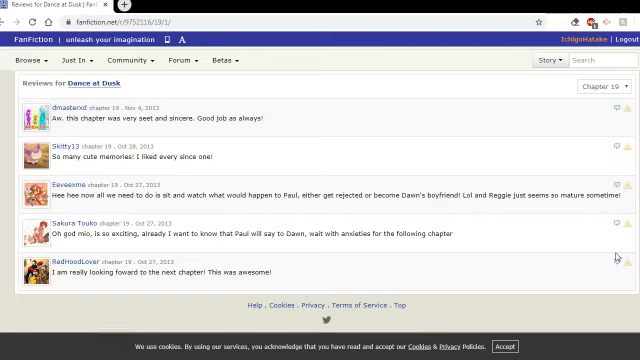
mouse_move(290, 152)
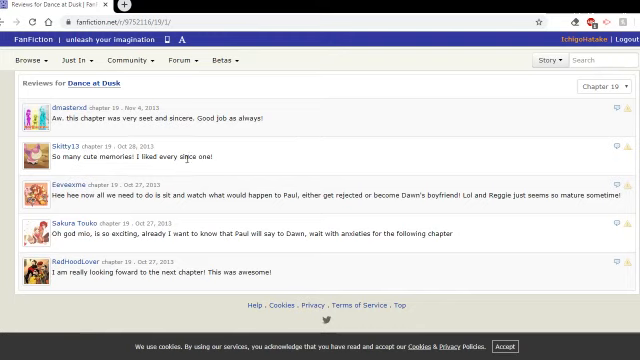
mouse_move(144, 224)
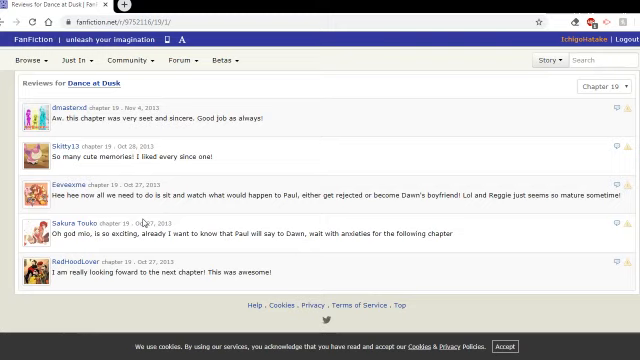
mouse_move(144, 224)
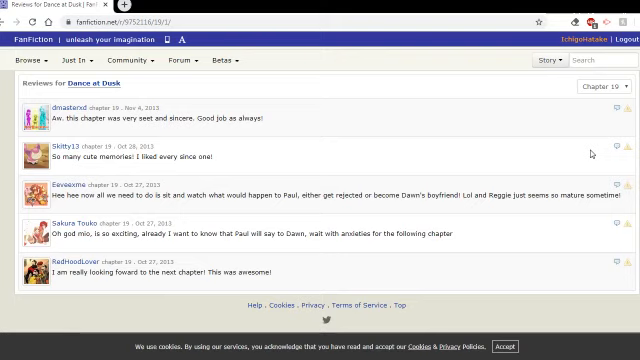
mouse_move(180, 90)
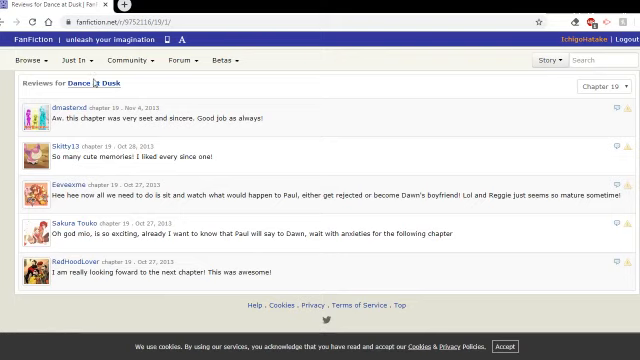
- Open the reviews page for Dance at Dusk via the story's Reviews link
left_click(124, 80)
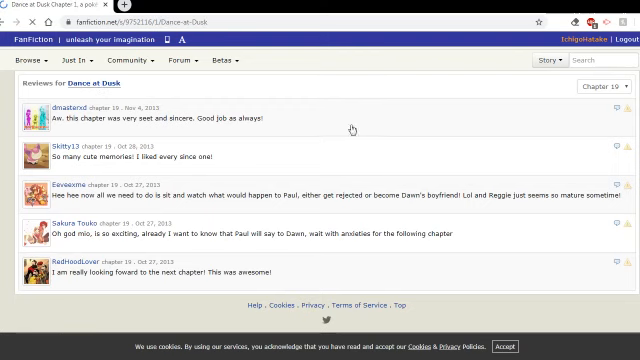